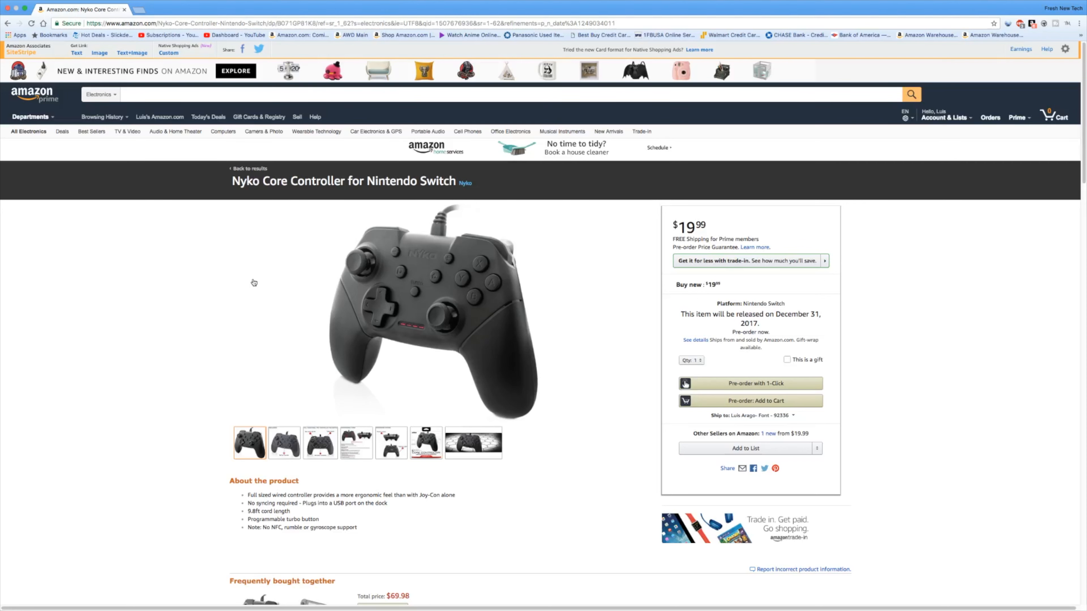
- Select the third thumbnail to display the annotated feature image (PC support, turbo, LED player indicators)
{"action": "left_click", "coordinate": [319, 443]}
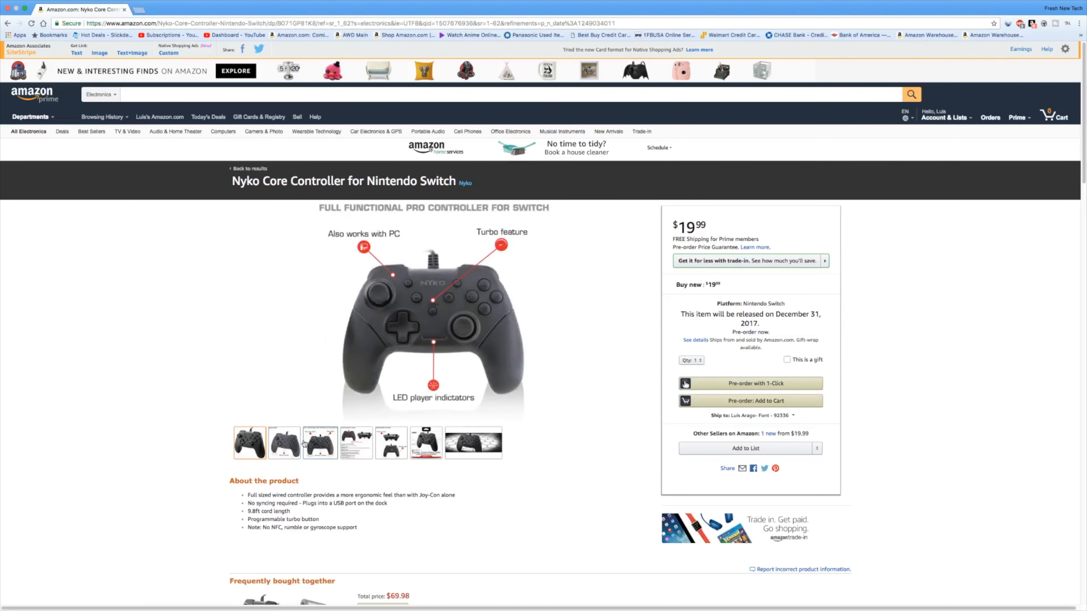